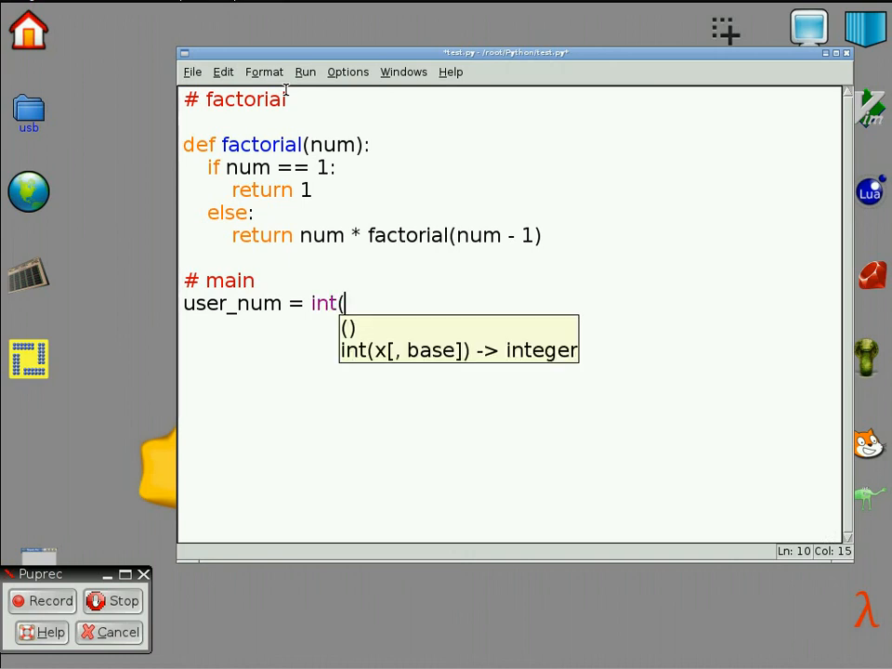
text(input("Factorial of: "))
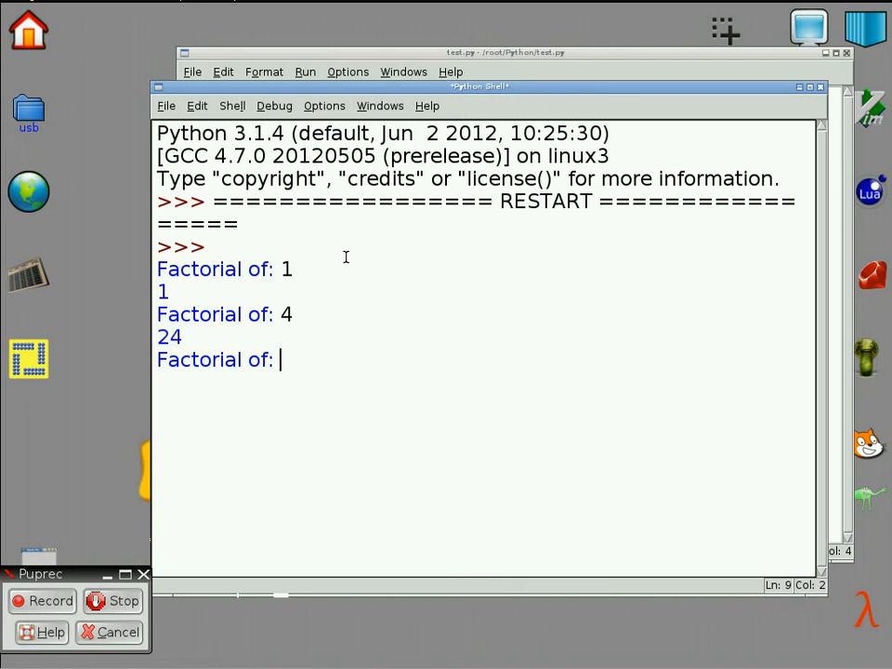
text(5)
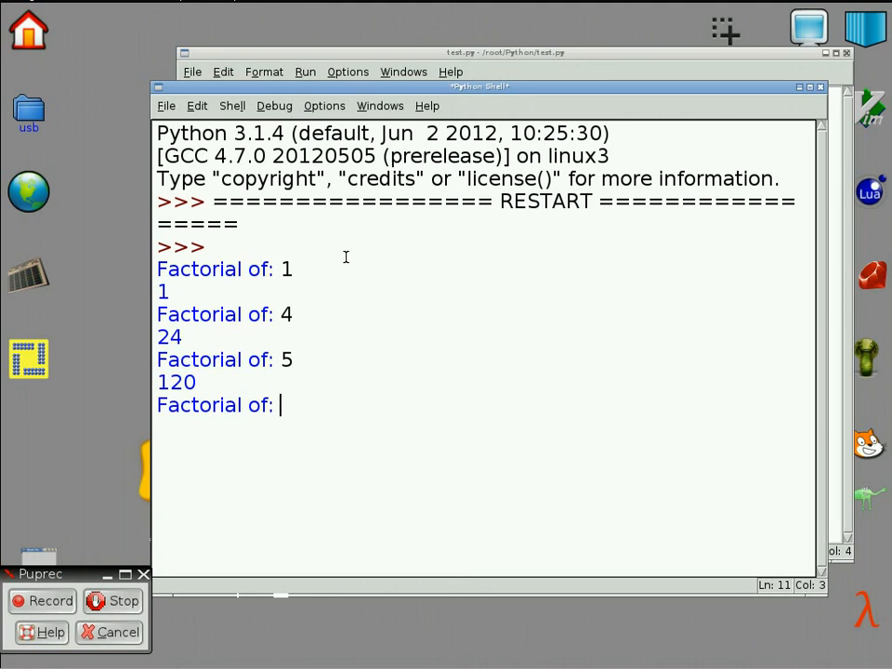